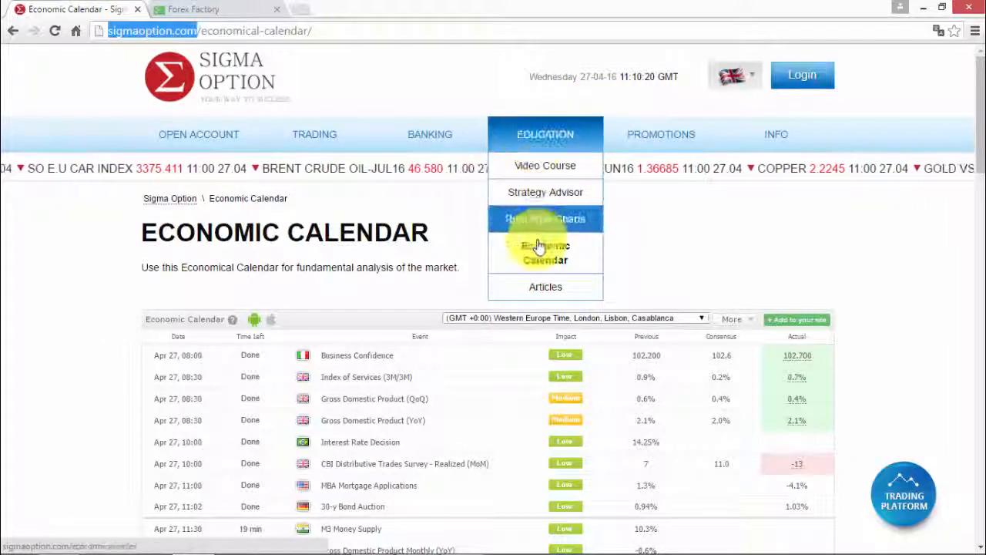
- Set the calendar time zone to (GMT +7:00) Bangkok, Hanoi, Jakarta
scroll("down", 3)
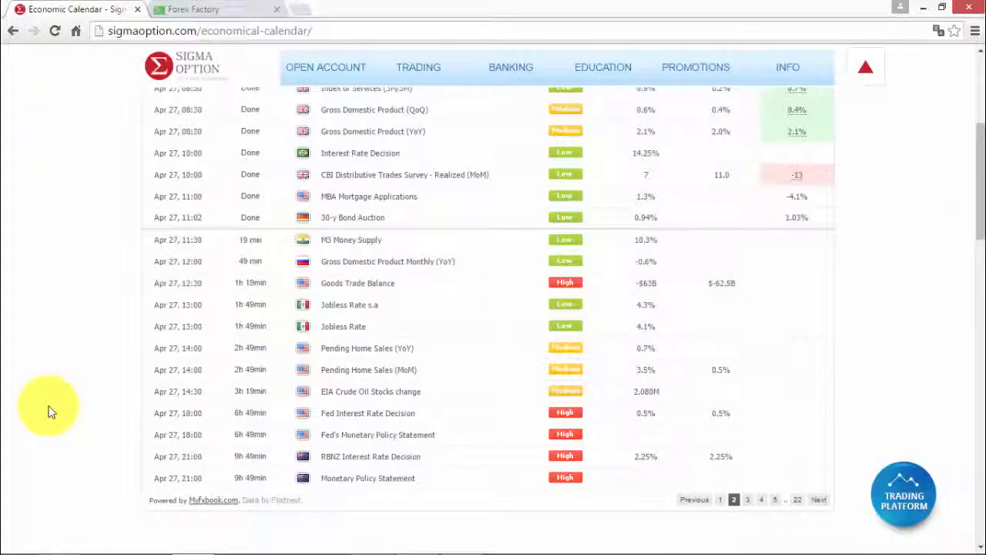
mouse_move(44, 416)
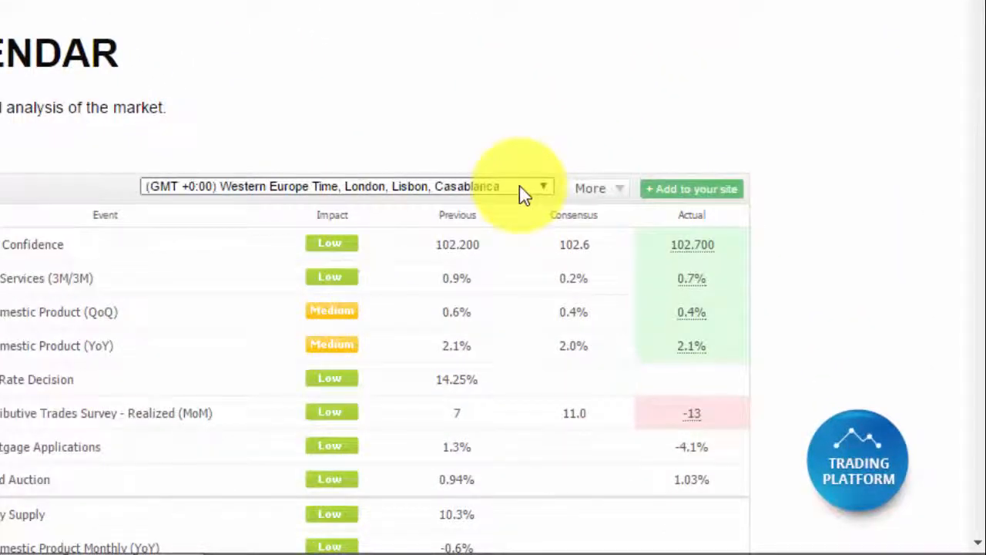
left_click(543, 186)
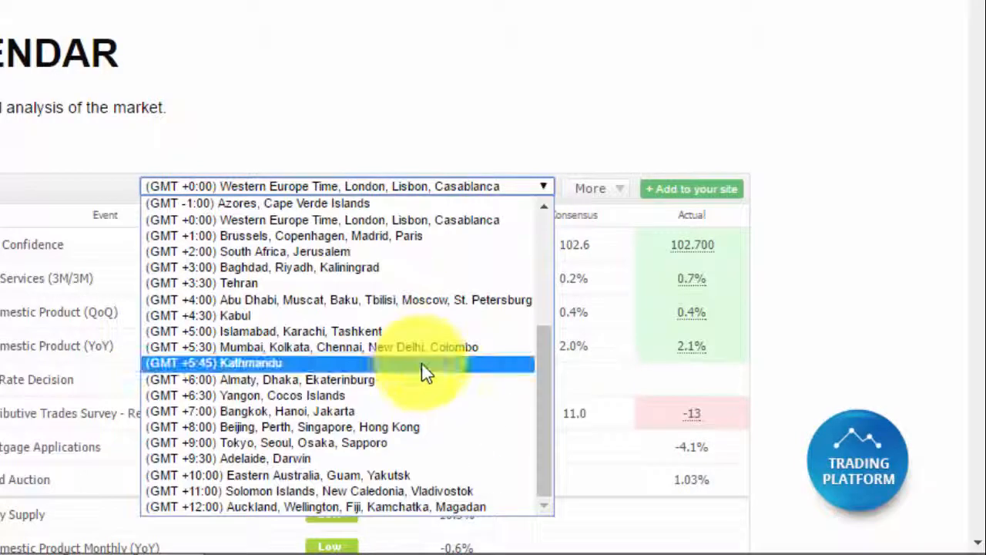
left_click(248, 411)
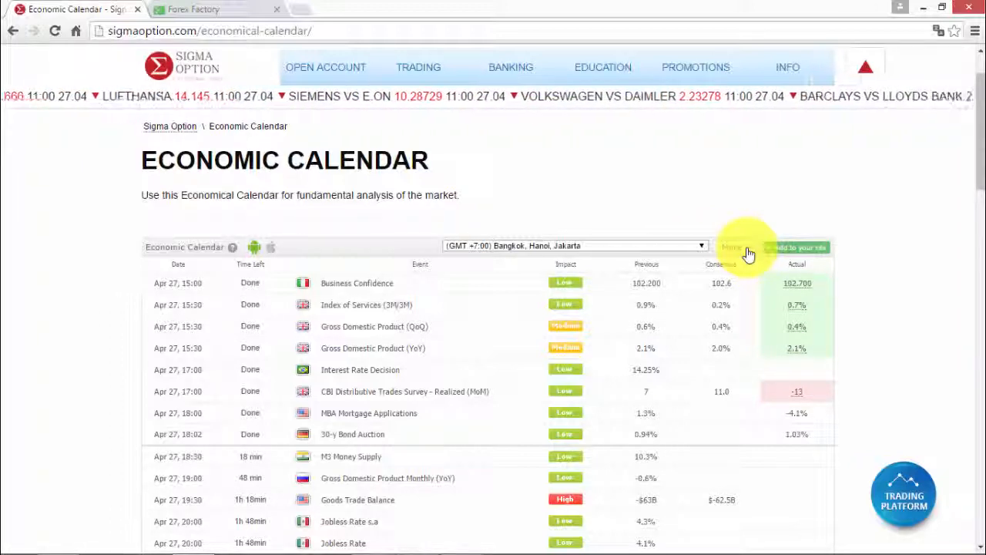
- In the More filter options, deselect a minor currency from the calendar
left_click(731, 247)
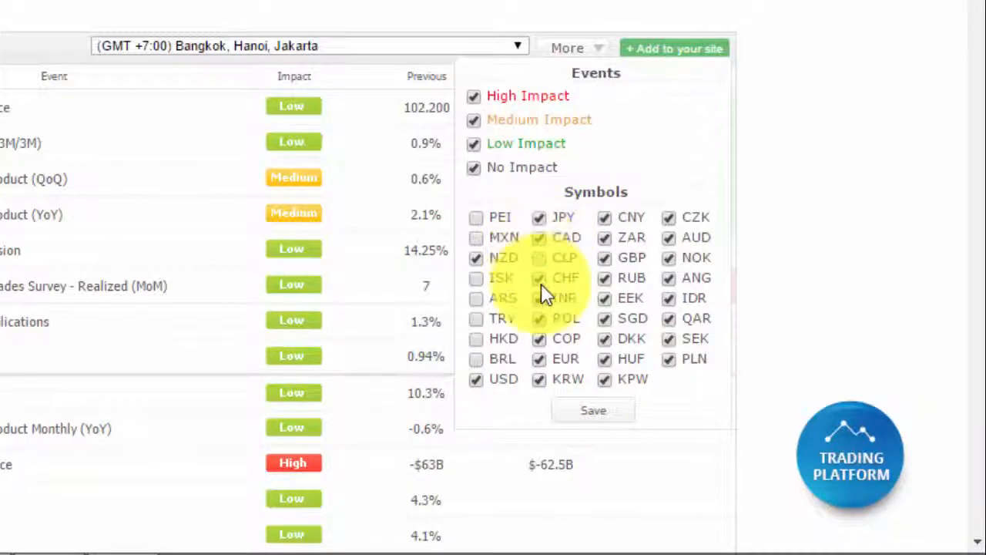
left_click(539, 257)
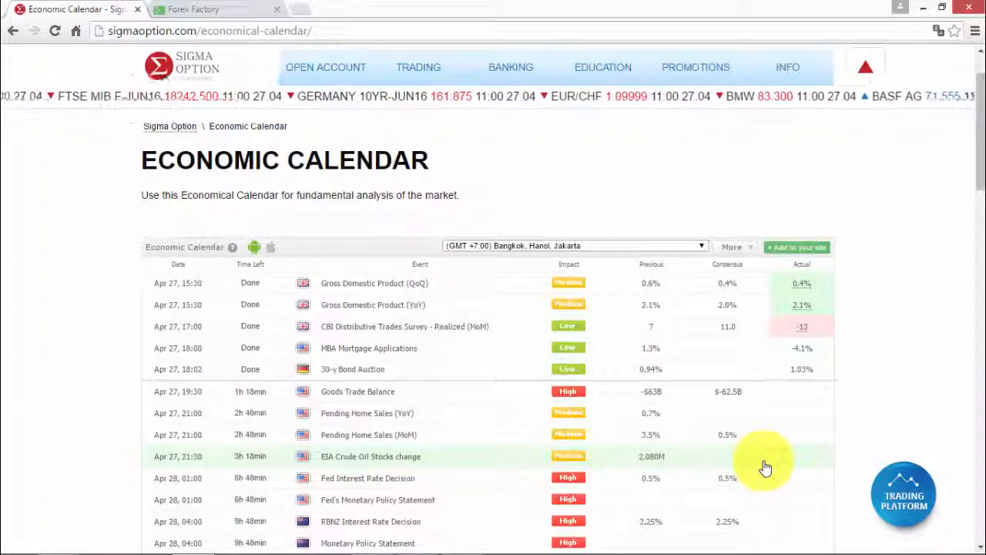
scroll("down", 3)
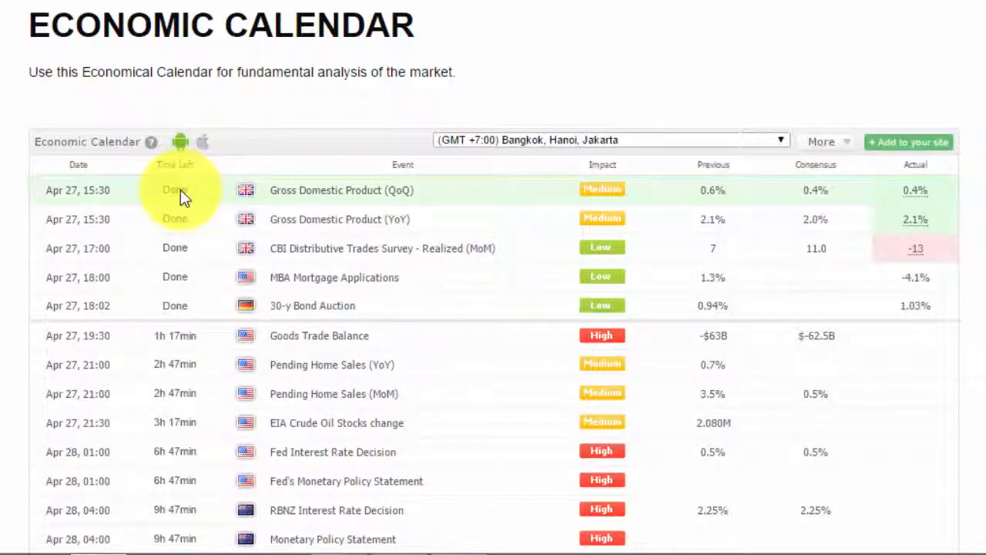
scroll("down", 3)
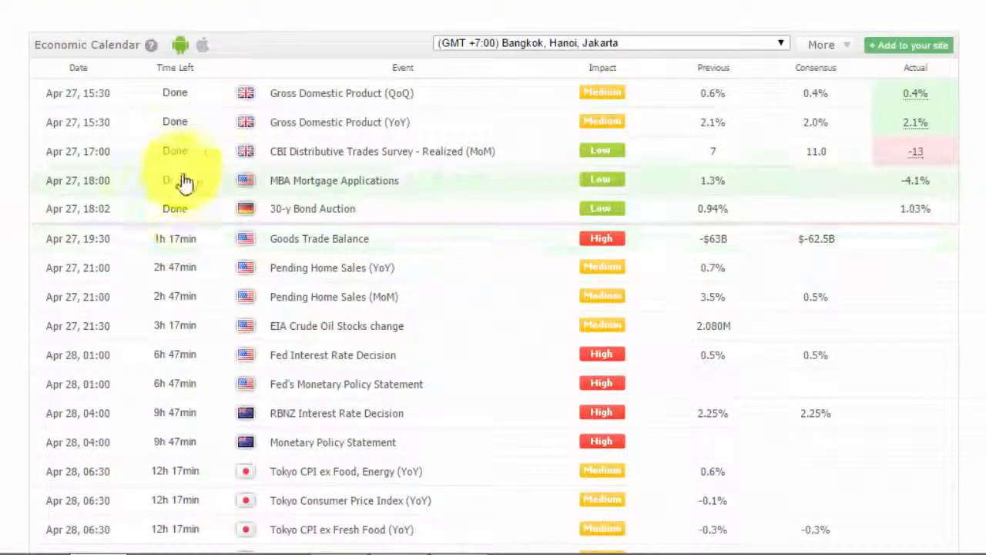
mouse_move(193, 355)
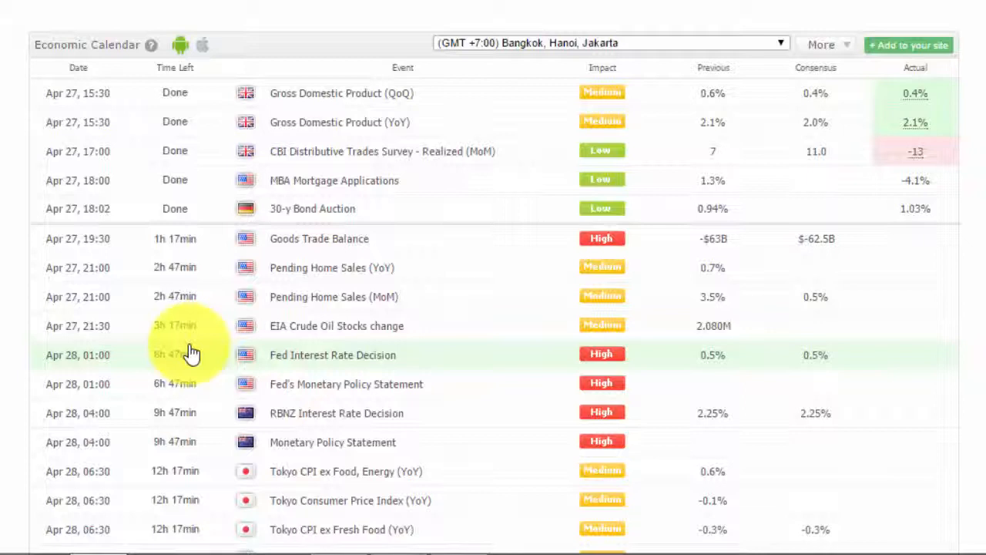
mouse_move(385, 99)
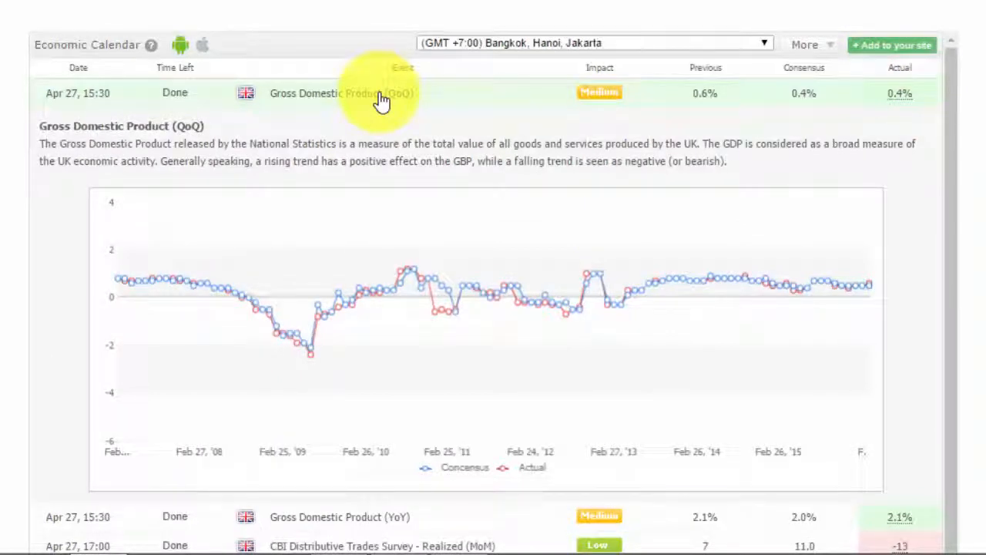
mouse_move(362, 104)
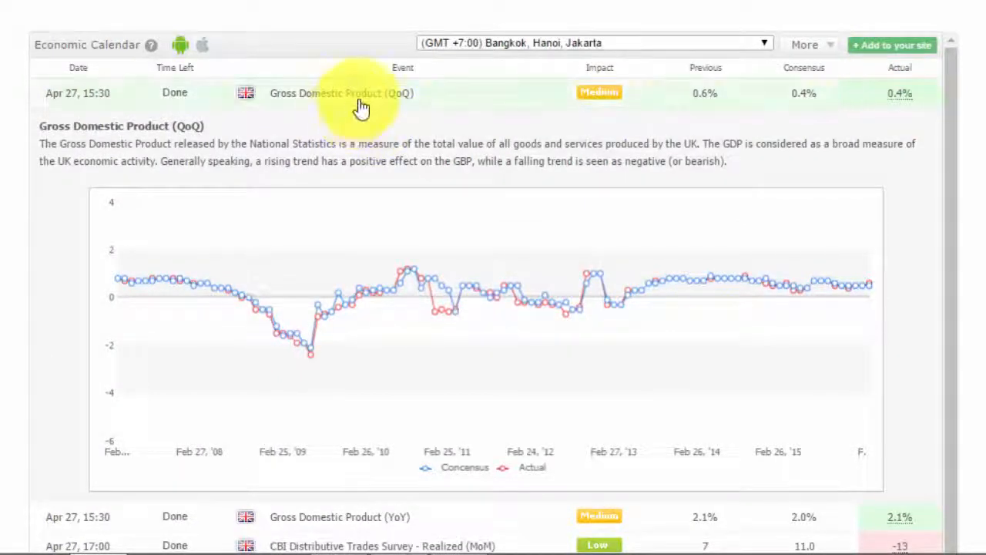
mouse_move(126, 193)
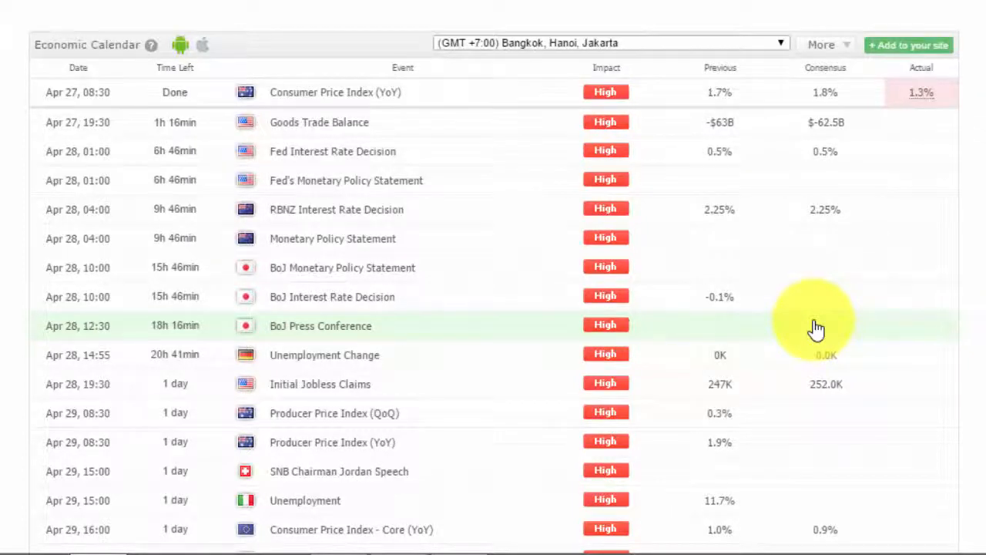
mouse_move(705, 73)
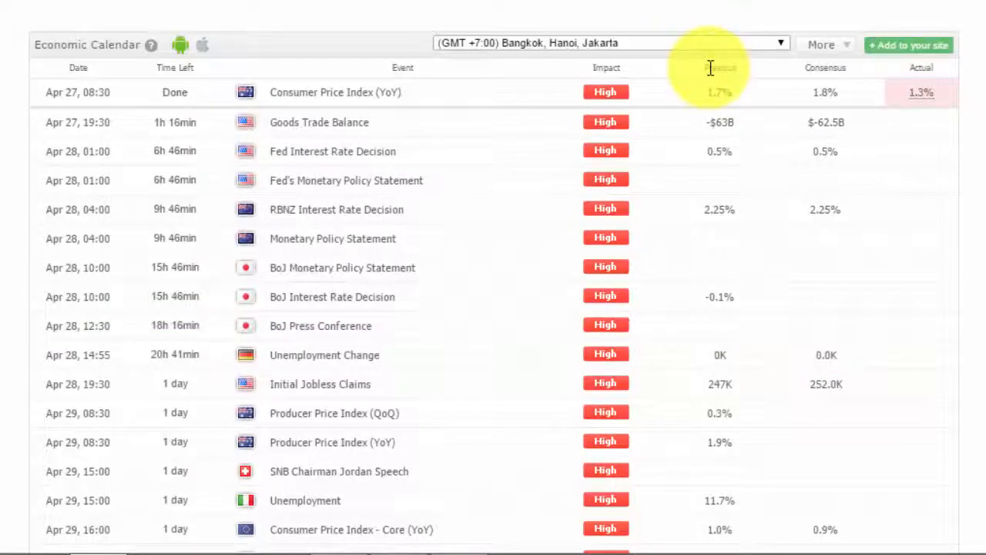
mouse_move(743, 77)
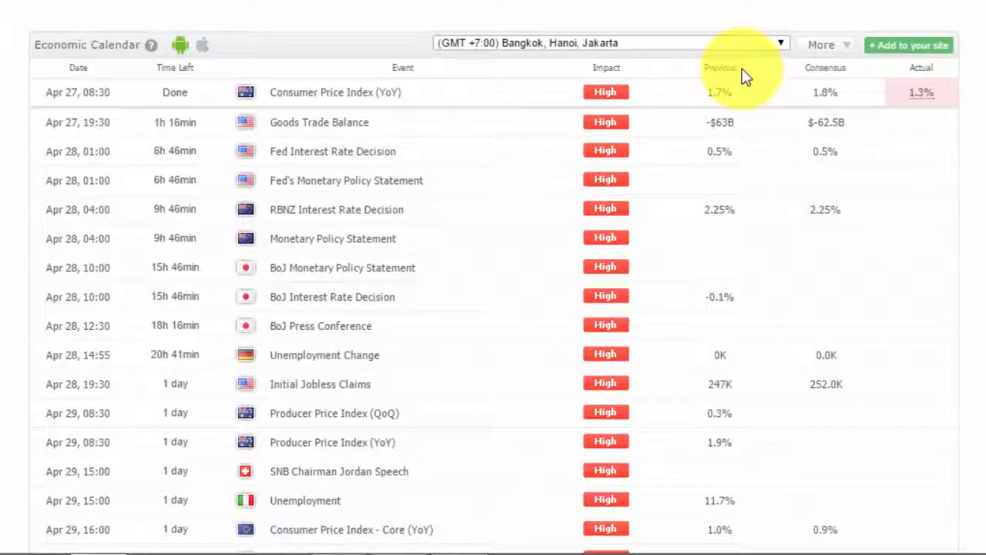
mouse_move(866, 69)
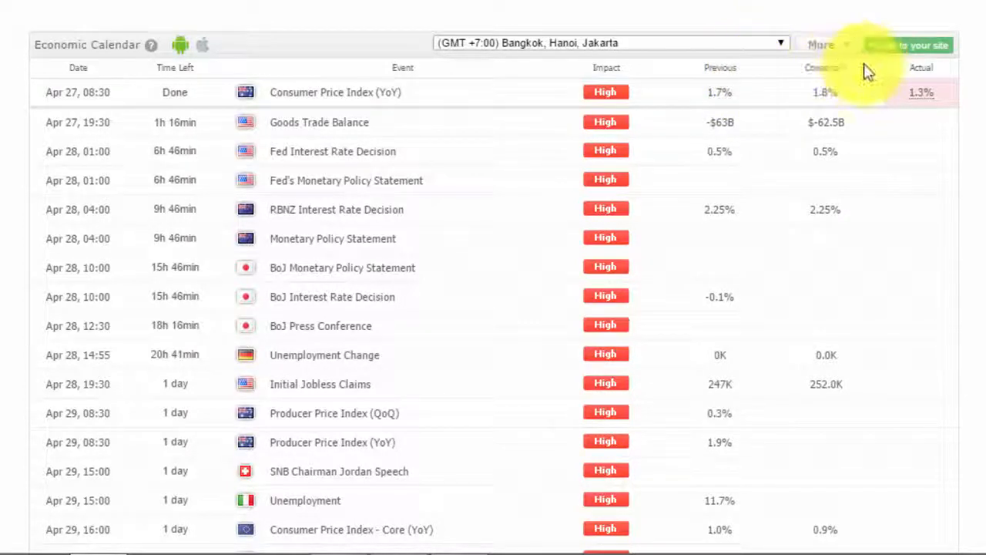
mouse_move(852, 77)
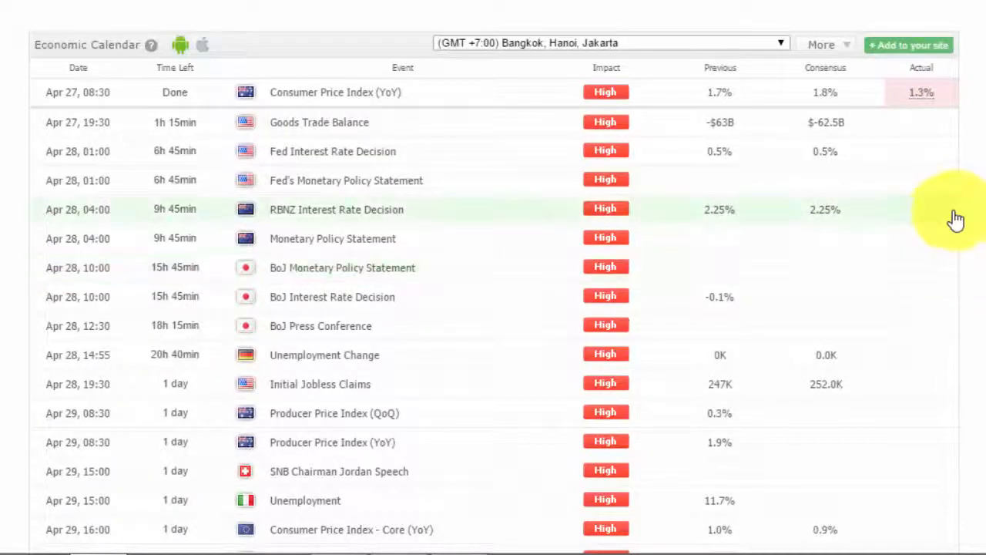
mouse_move(855, 179)
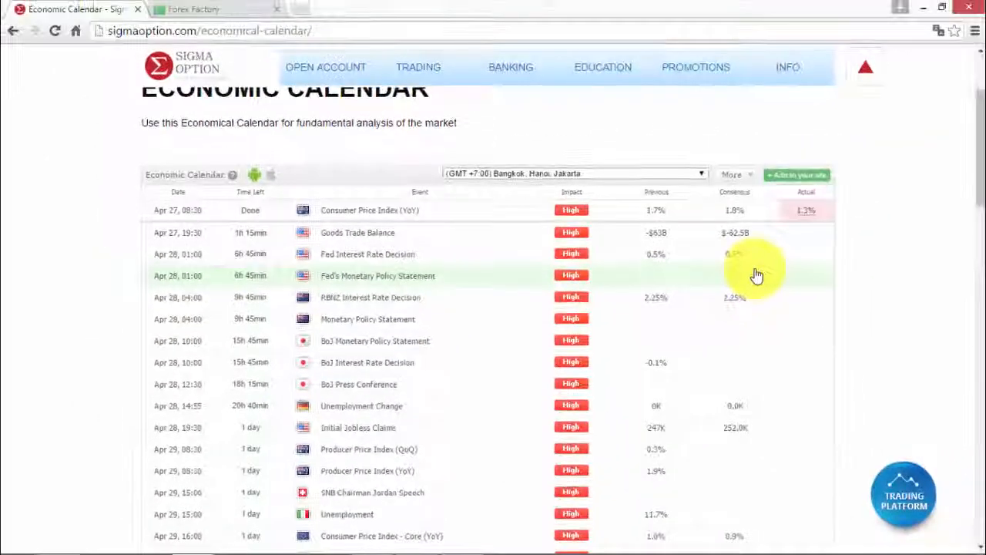
- Switch to the Forex Factory tab
left_click(193, 8)
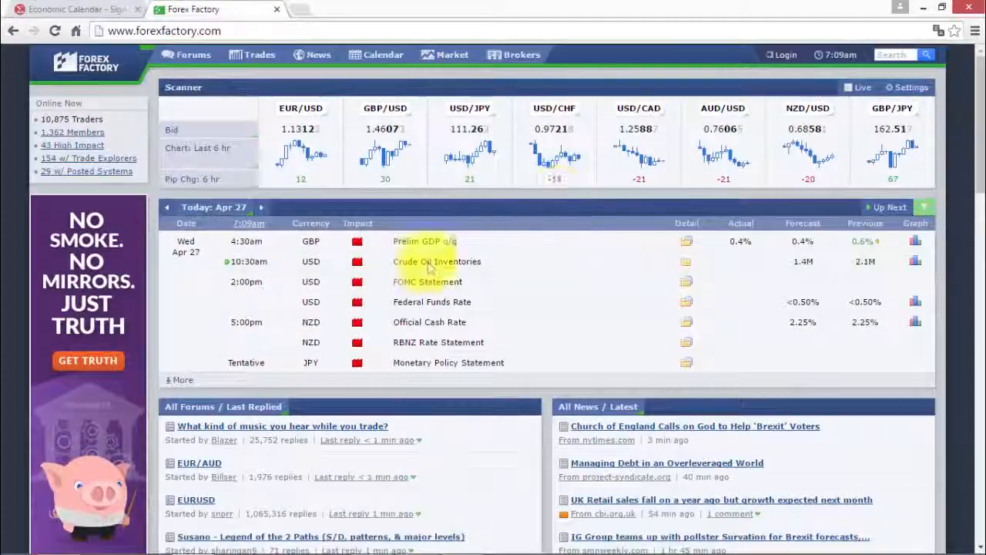
mouse_move(520, 372)
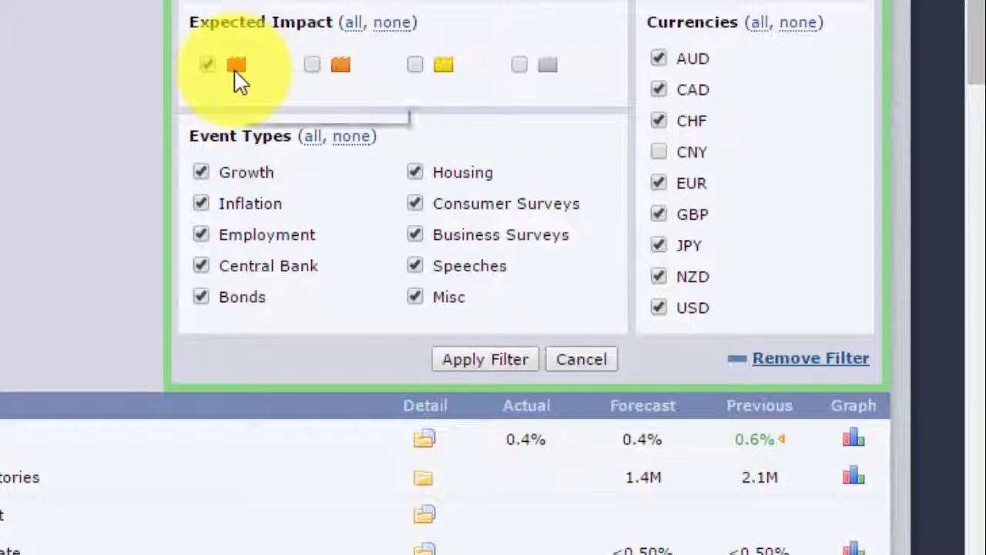
mouse_move(237, 65)
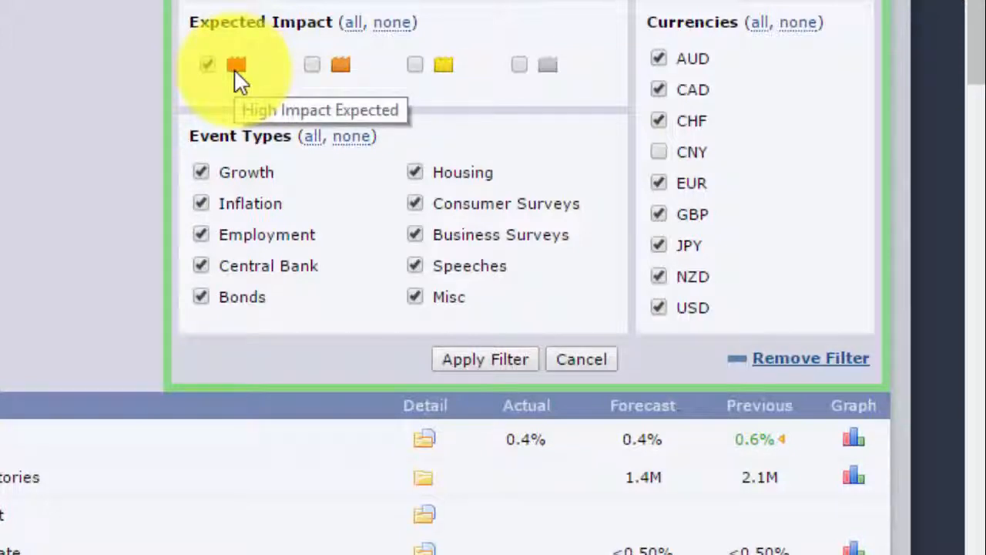